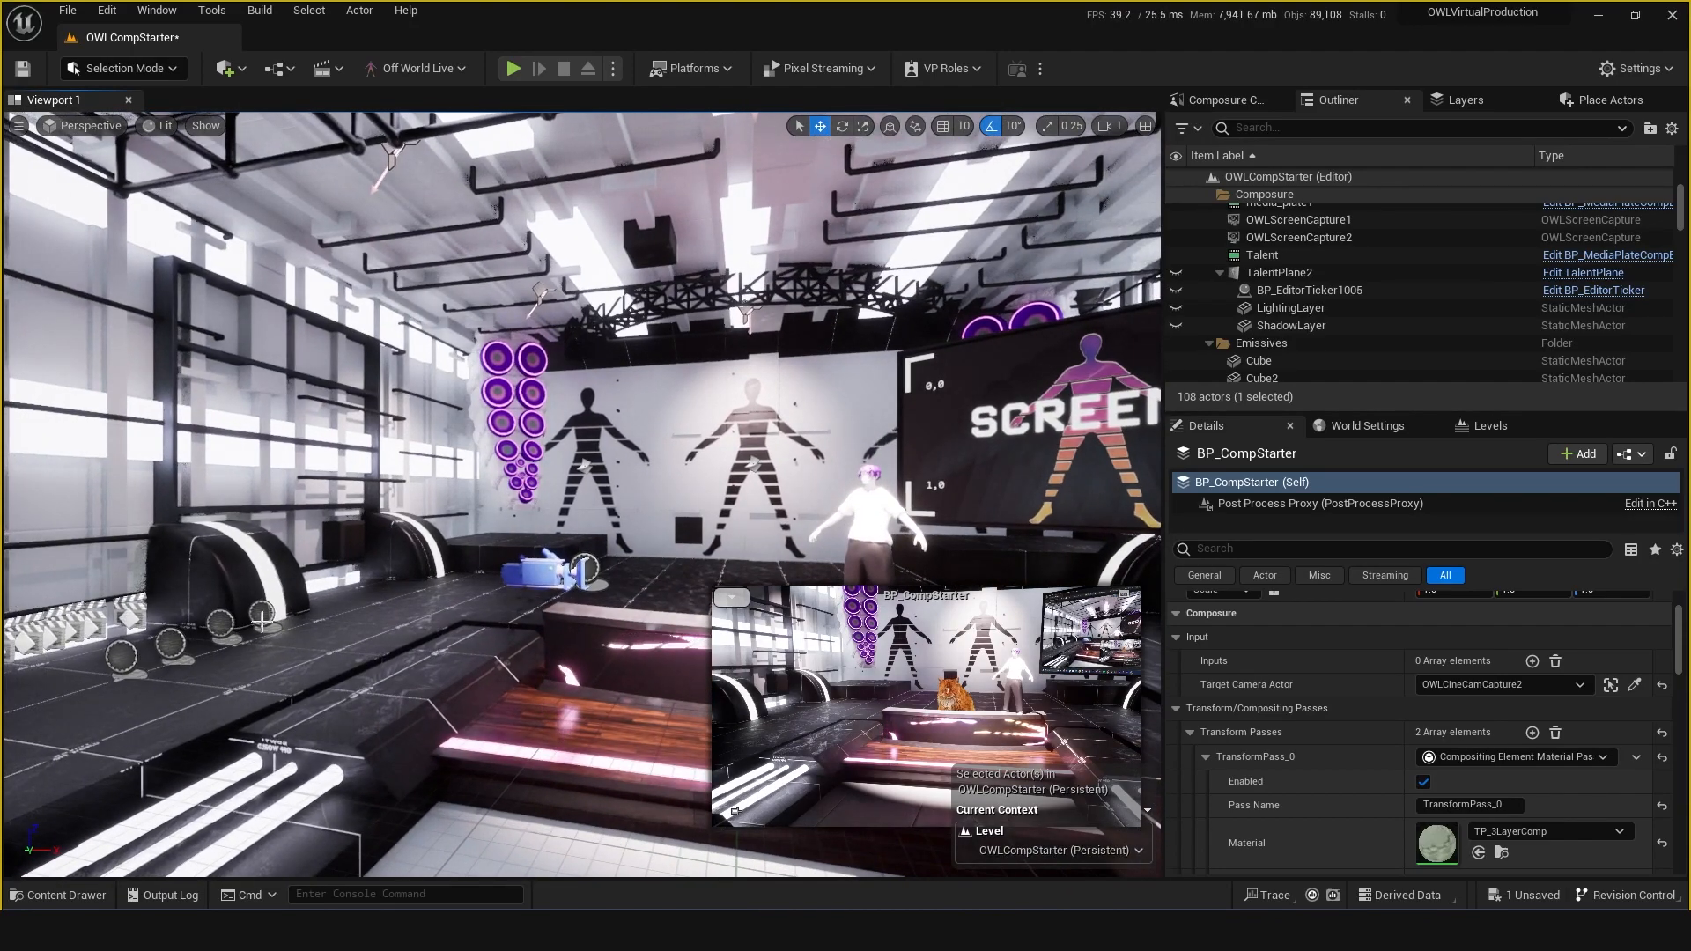
Select MediaOutputMod and review its settings: Record On Begin Play, Save to File, MP4 container
click(1289, 301)
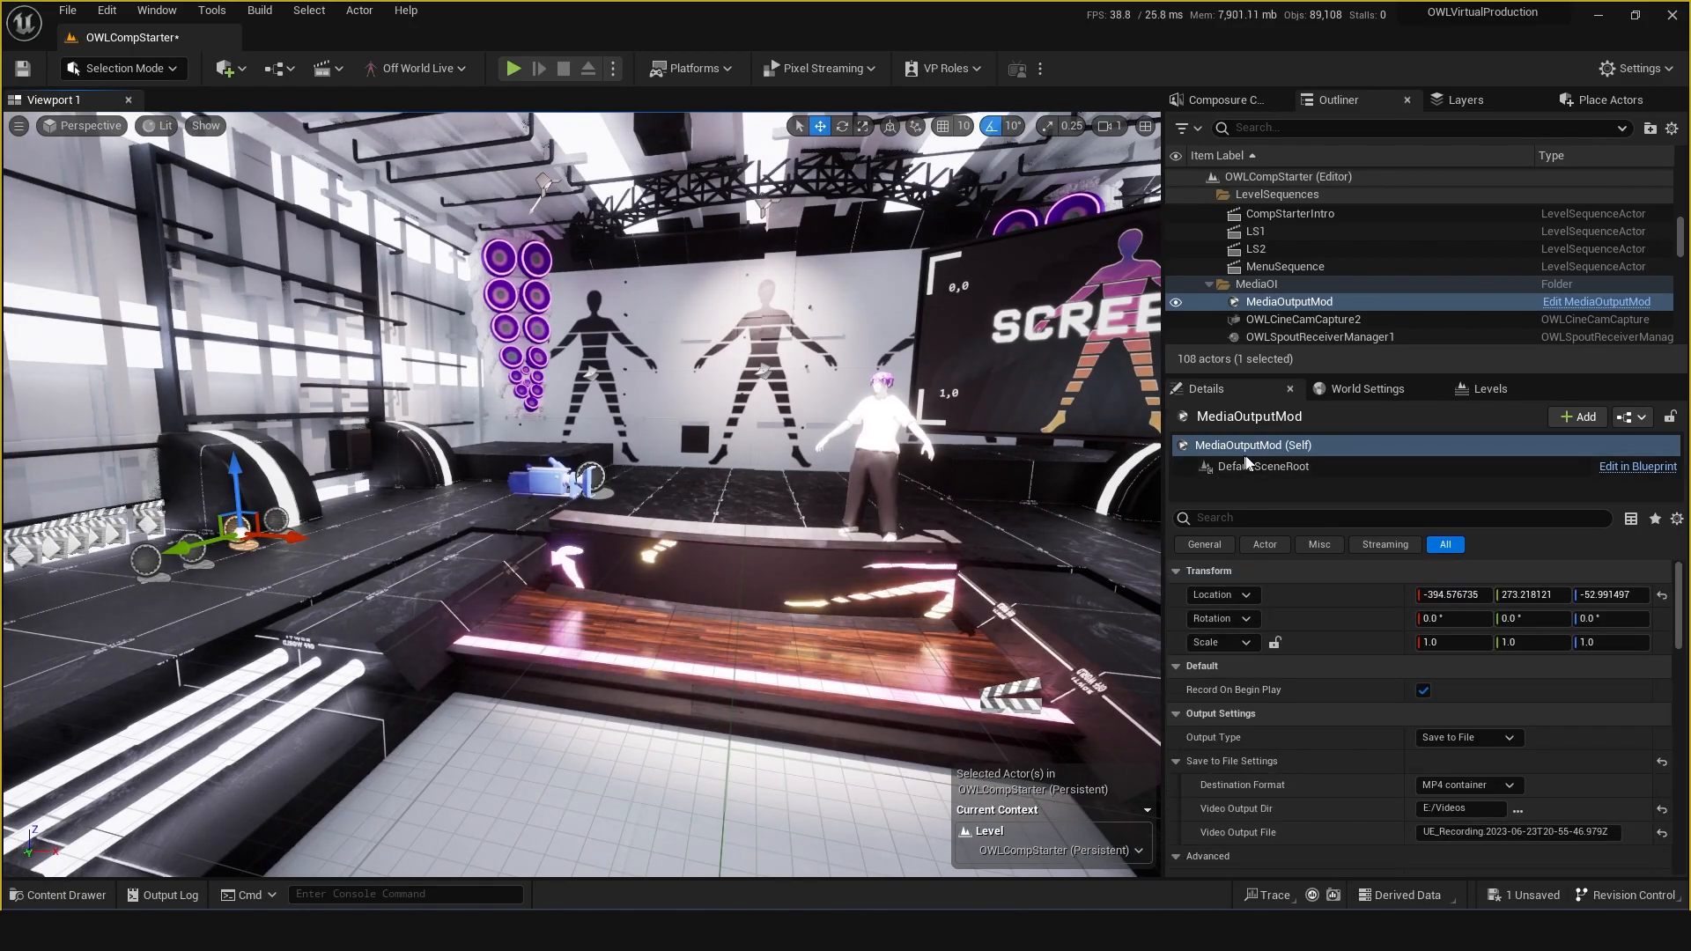
click(59, 900)
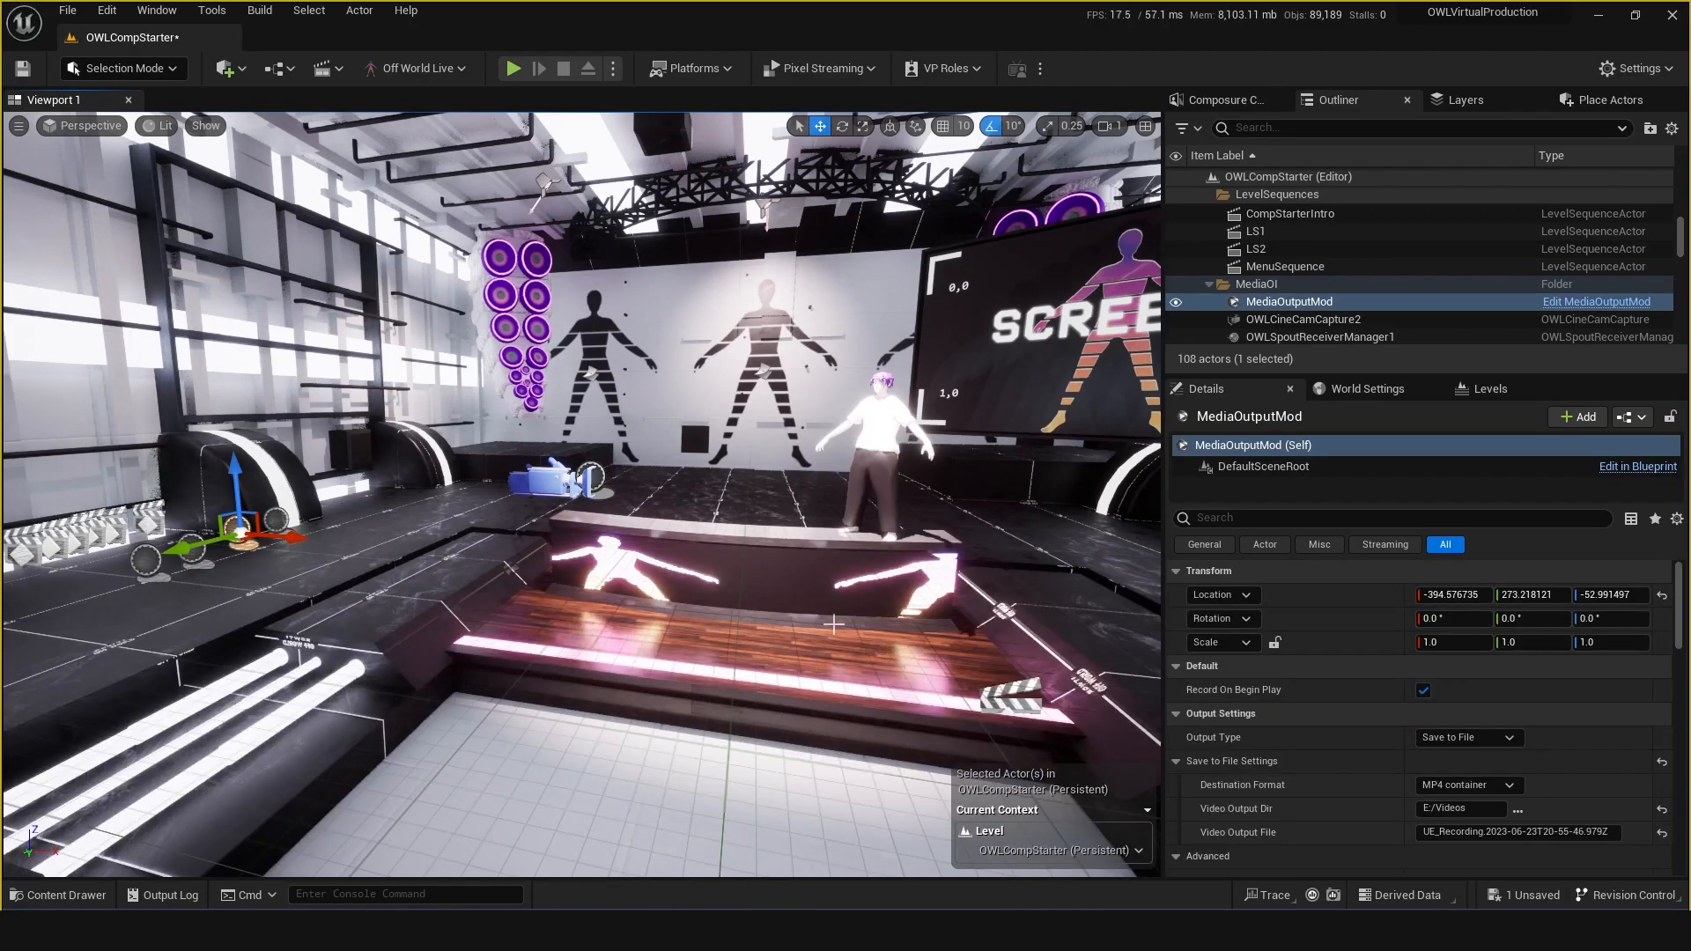
click(61, 895)
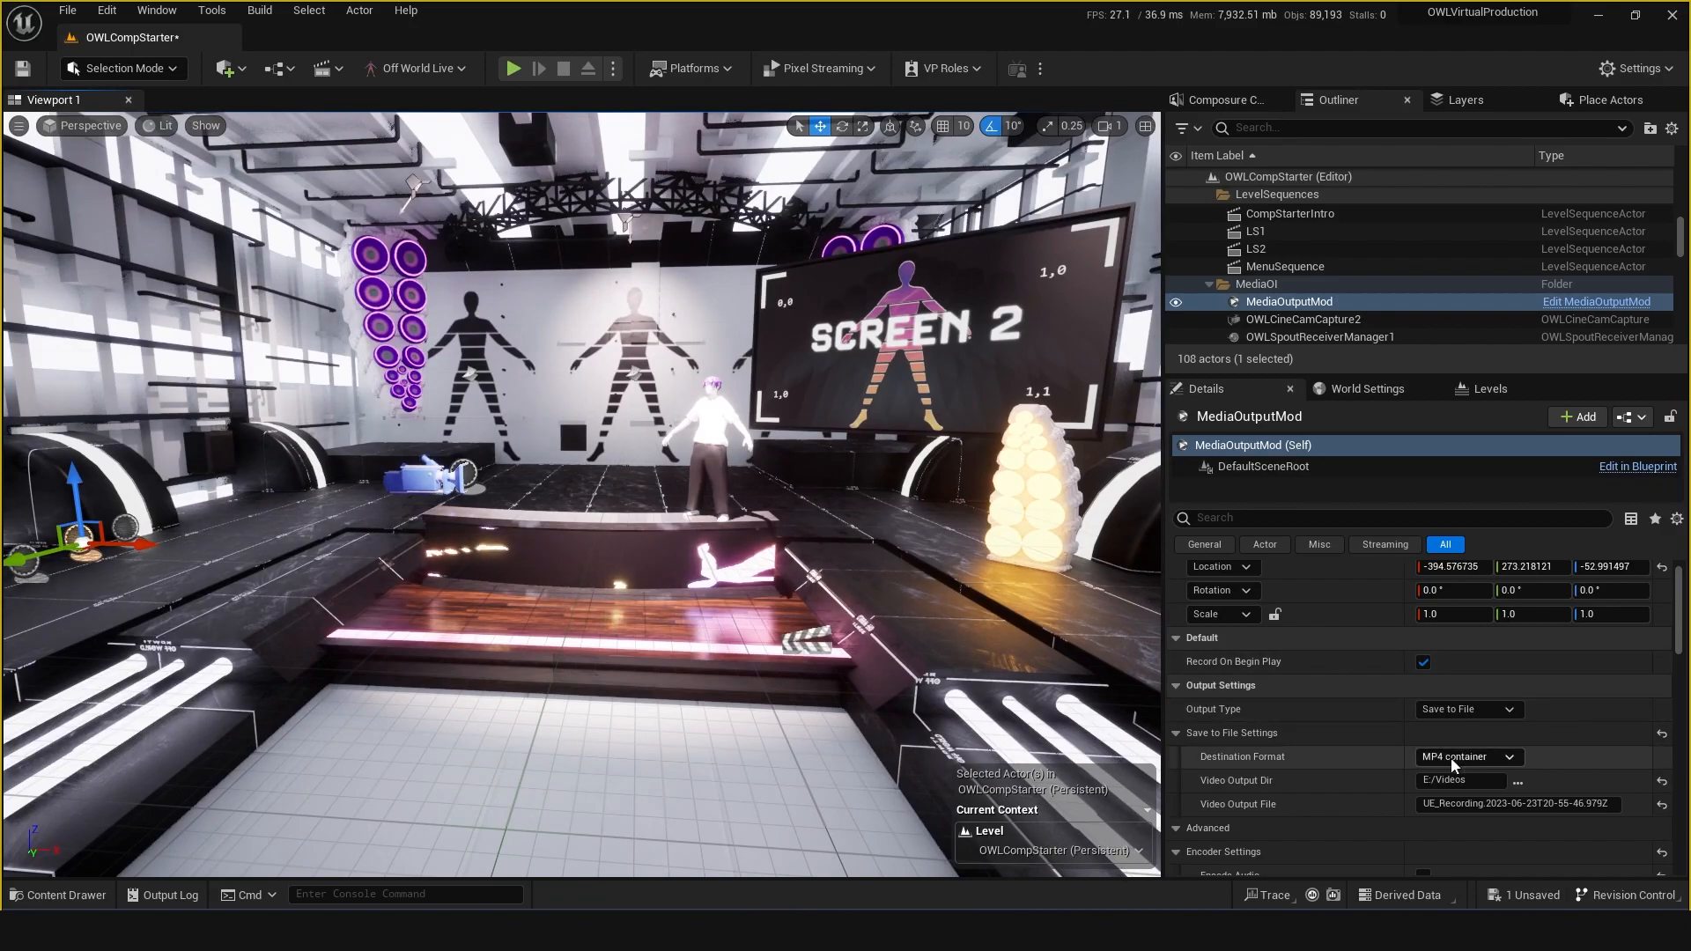
click(1222, 99)
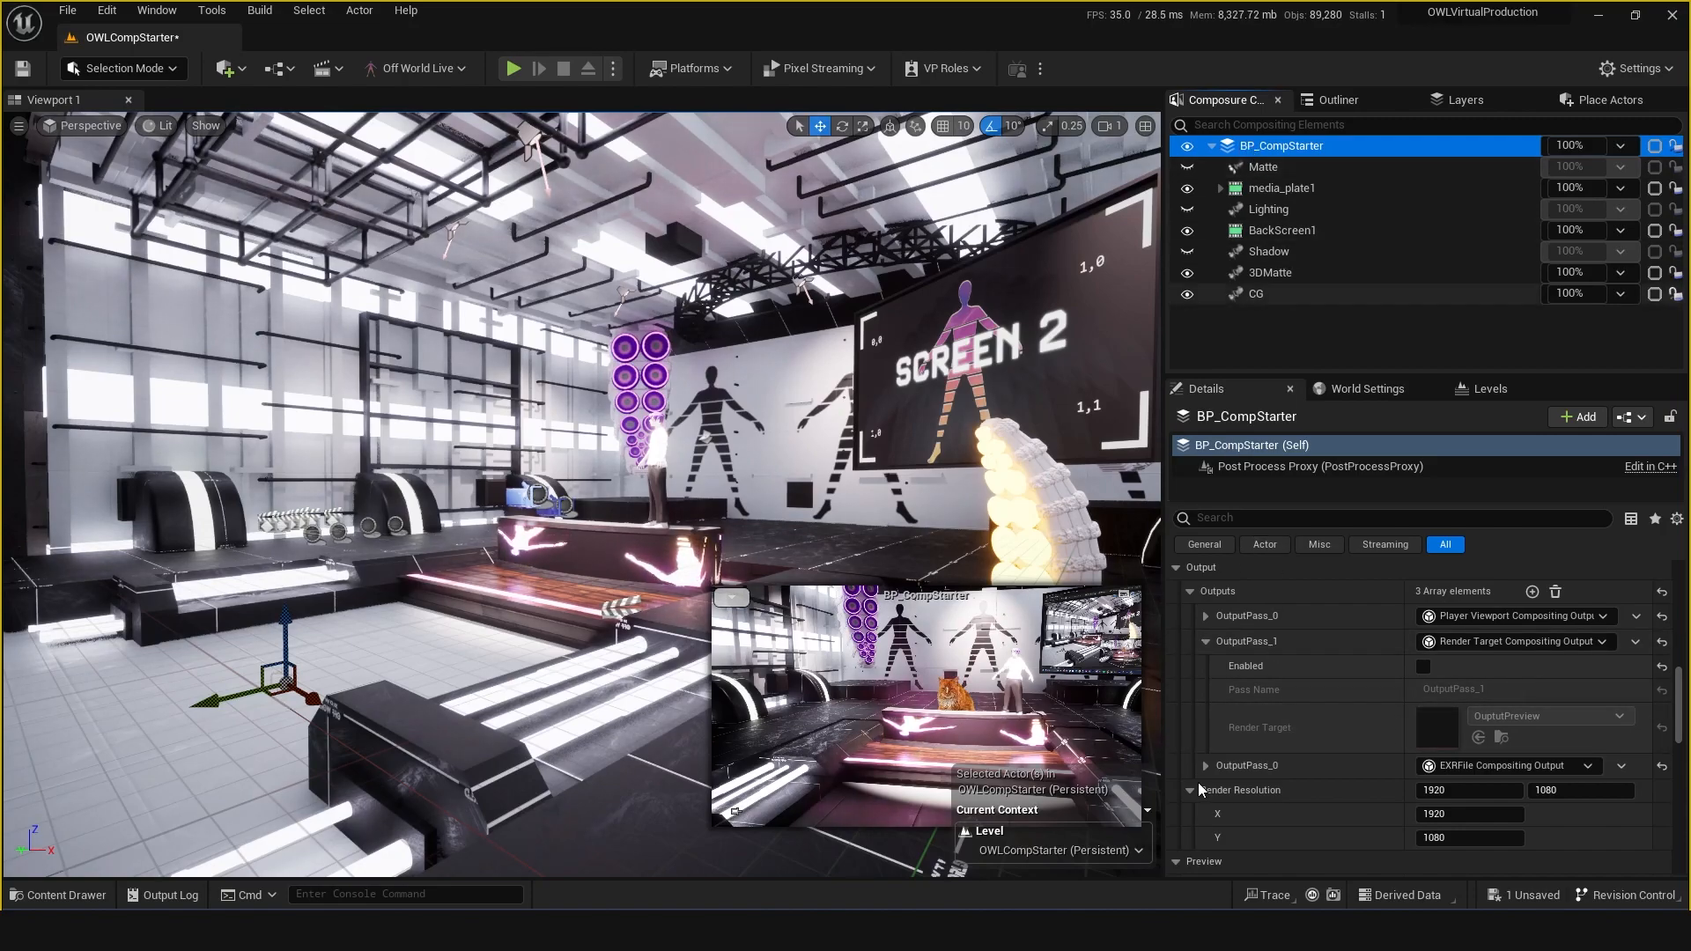
Inspect BP_CompStarter's OutputPass_0 and the render-target OutputPass_1 writing to OutputPreview
click(1205, 617)
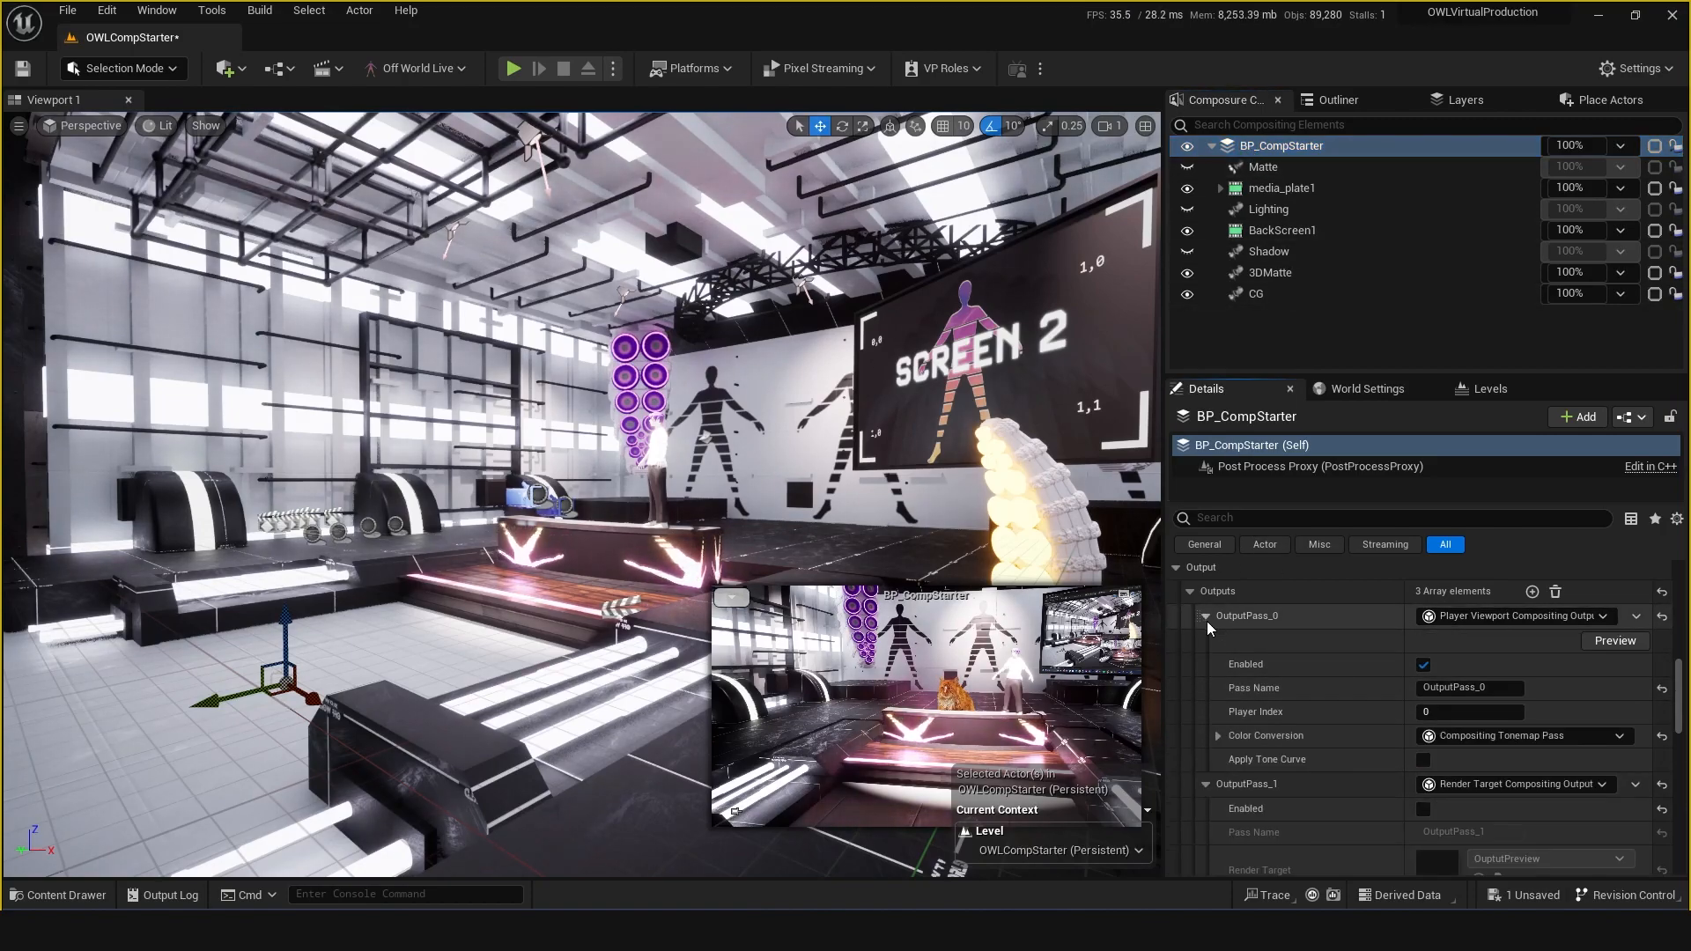
click(1205, 615)
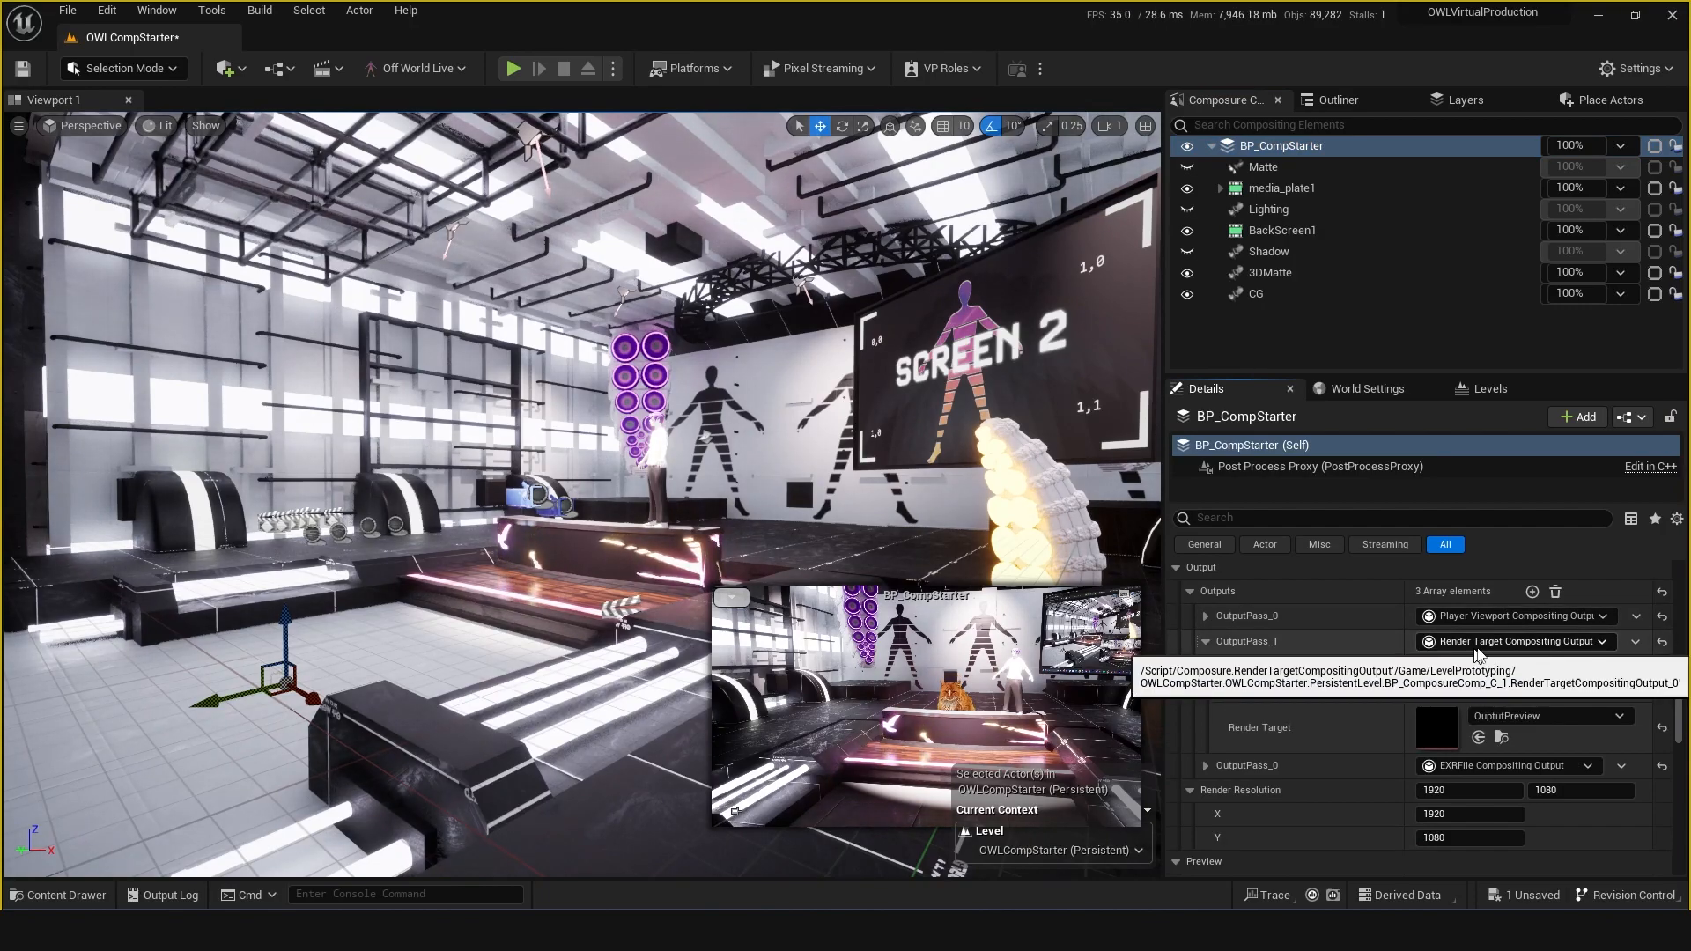
click(1206, 641)
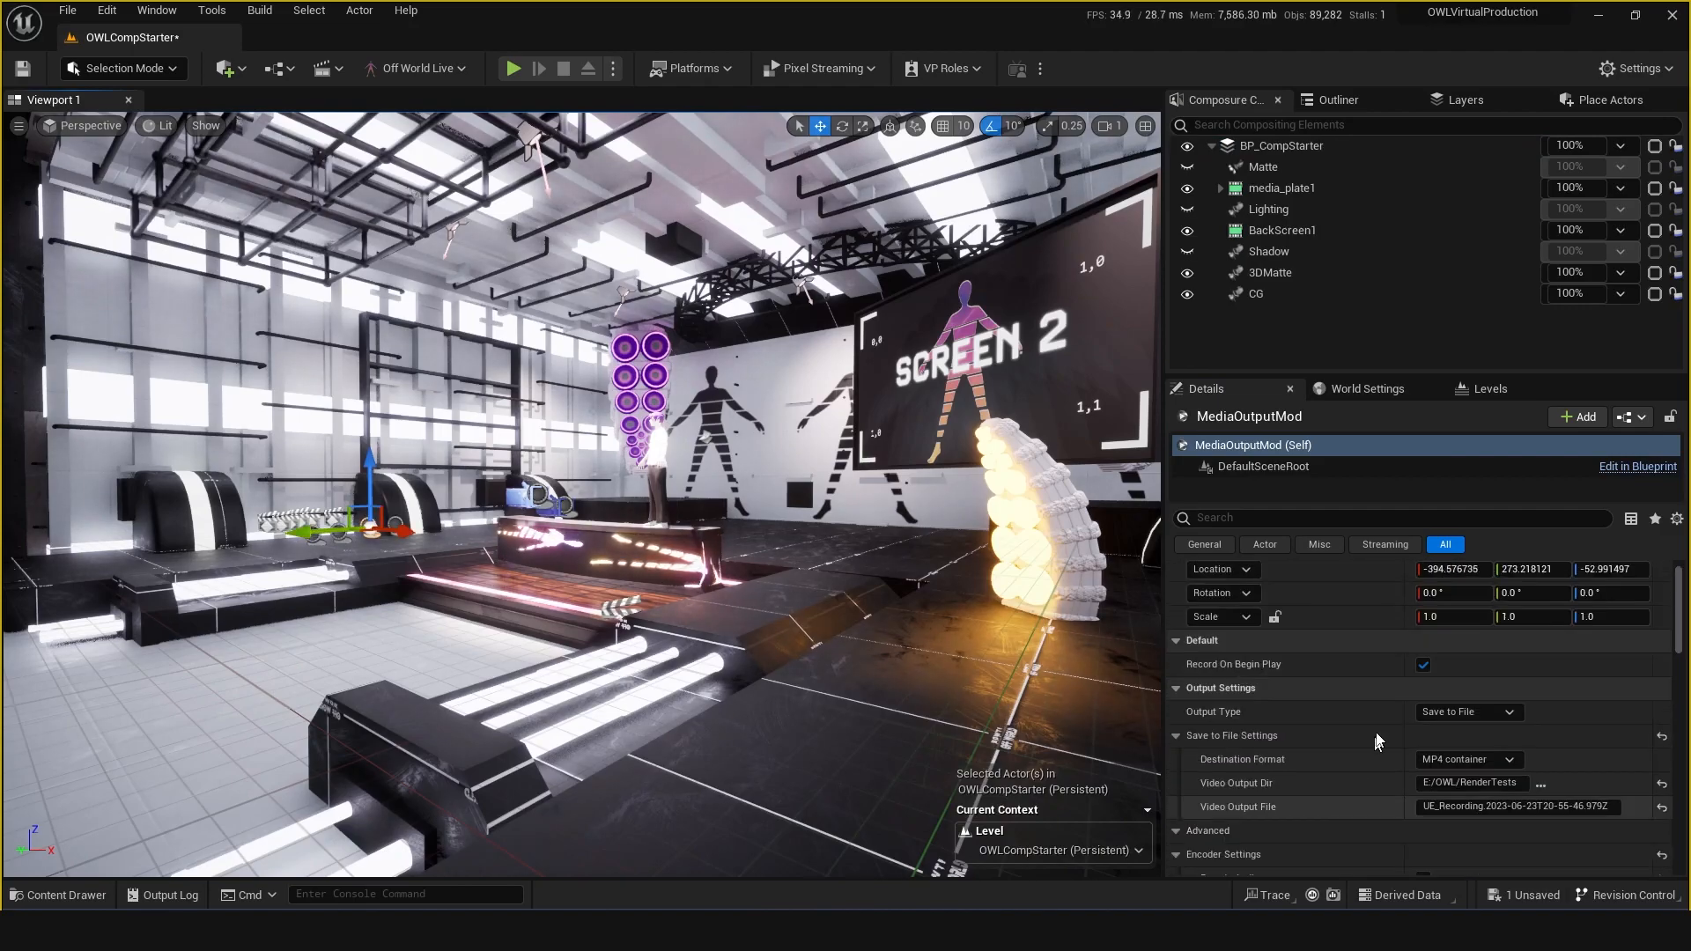
Check MediaOutputMod's Input Render Target is OutputPreview under Input Settings
scroll(down, 3)
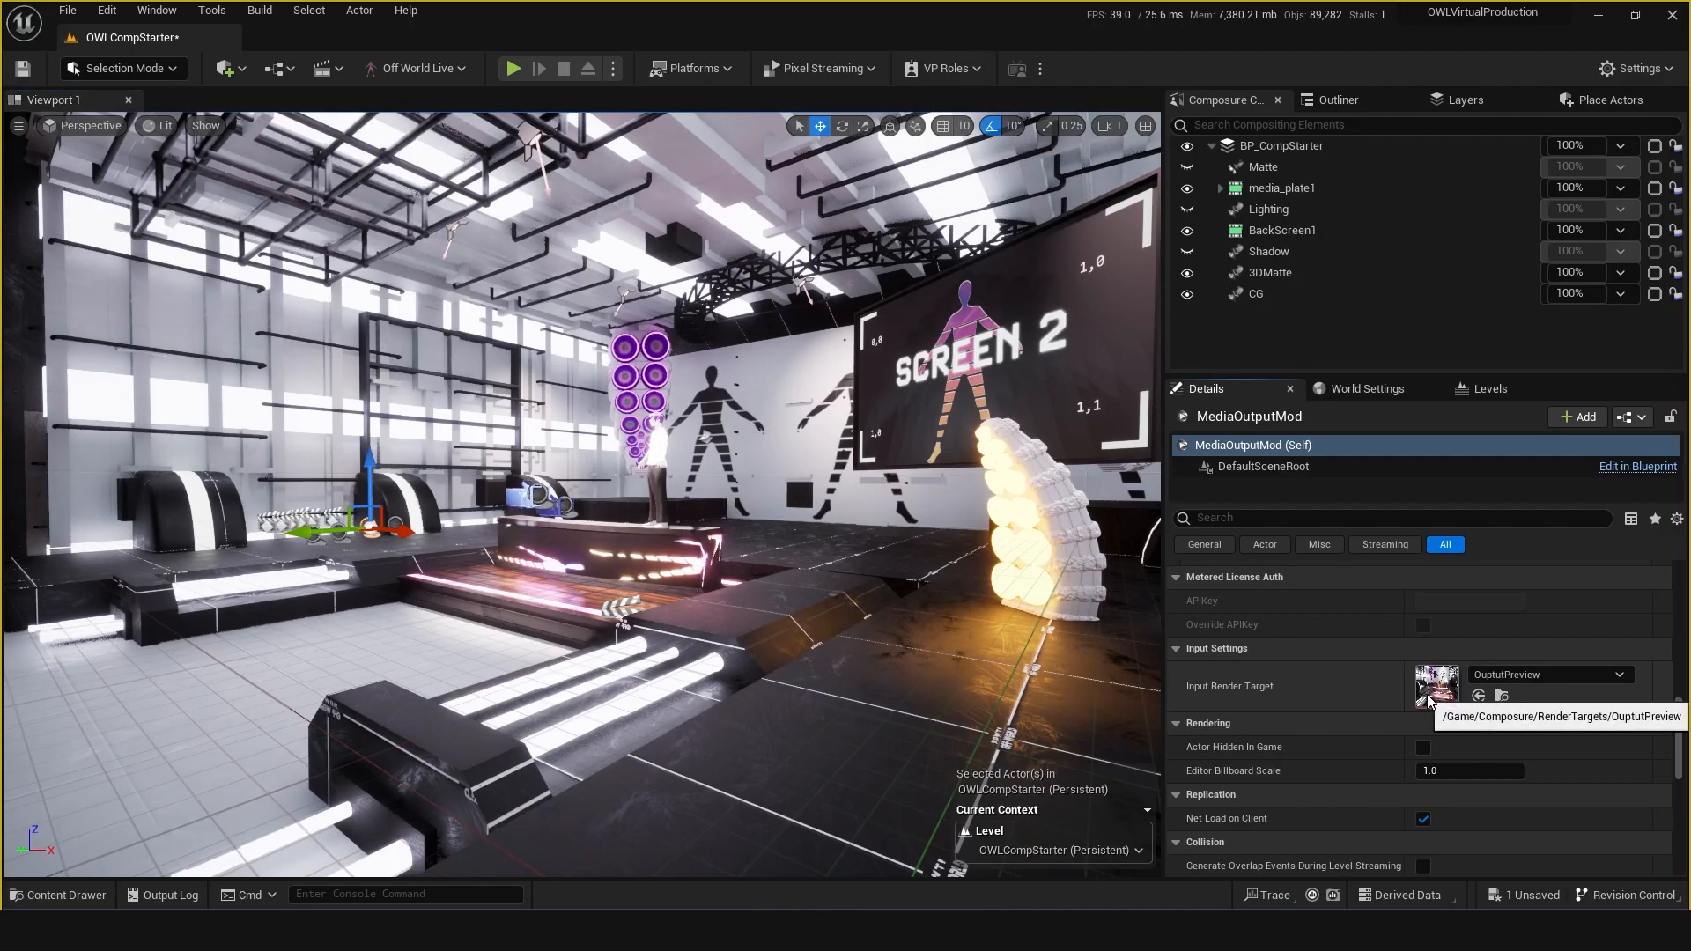
double_click(1438, 686)
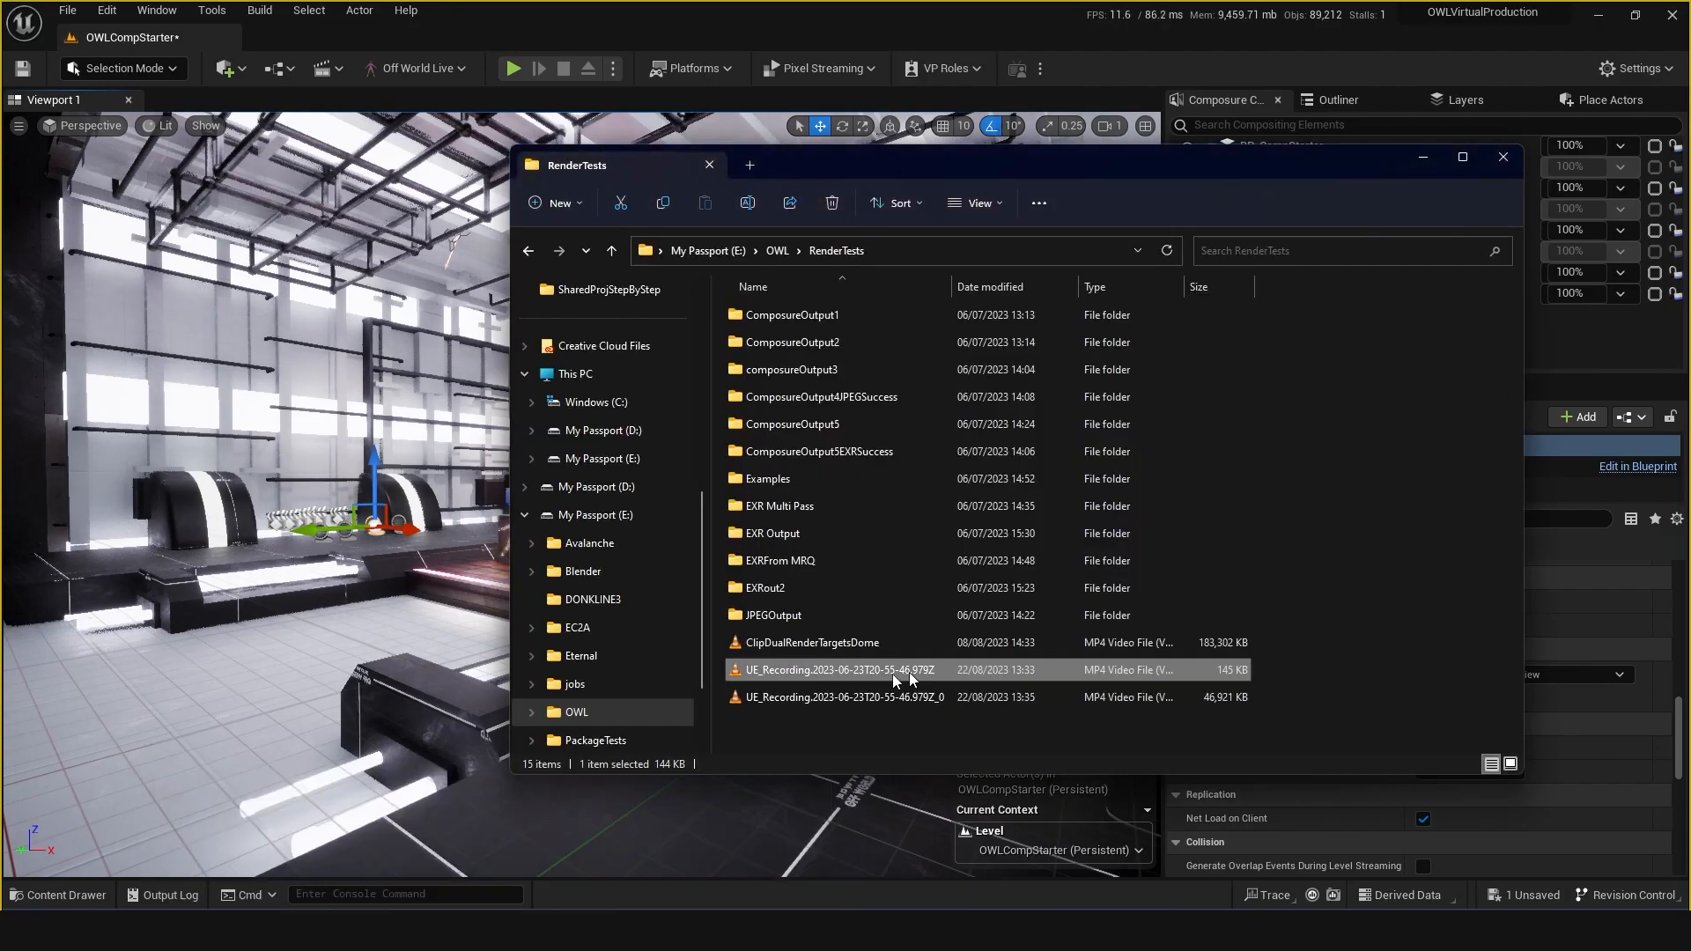
Play back the first UE_Recording MP4 in E:/OWL/RenderTests
double_click(844, 697)
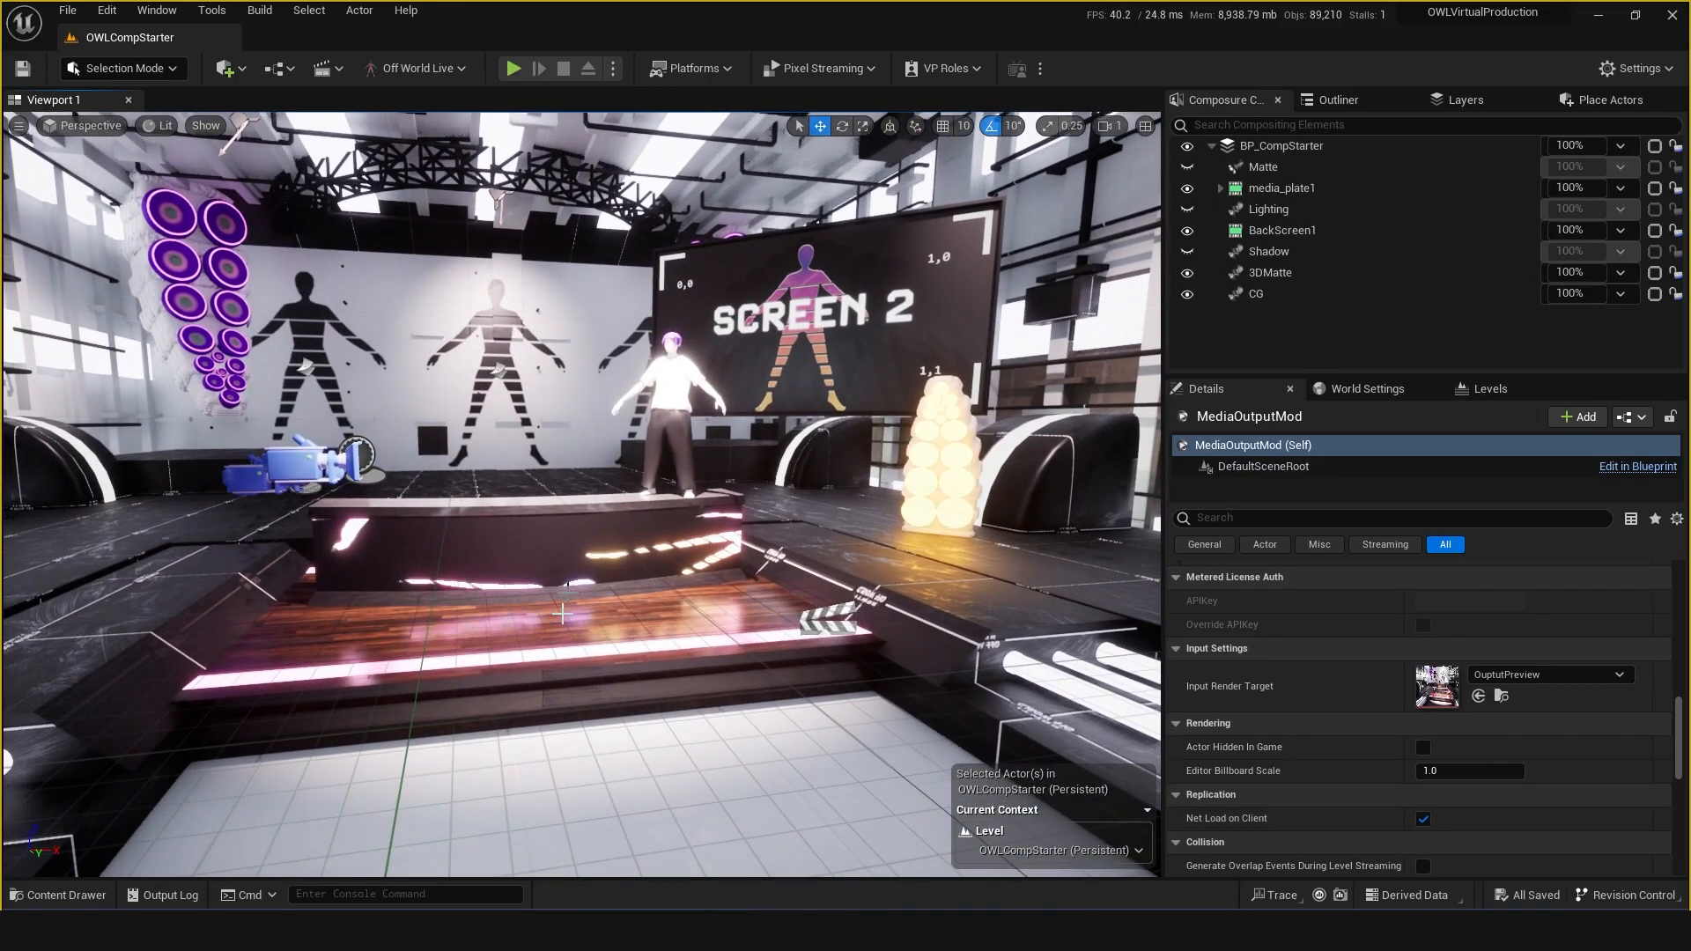
Show BP_CompStarter's composited preview and bring up the warehouse mesh's viewport actions
click(1281, 146)
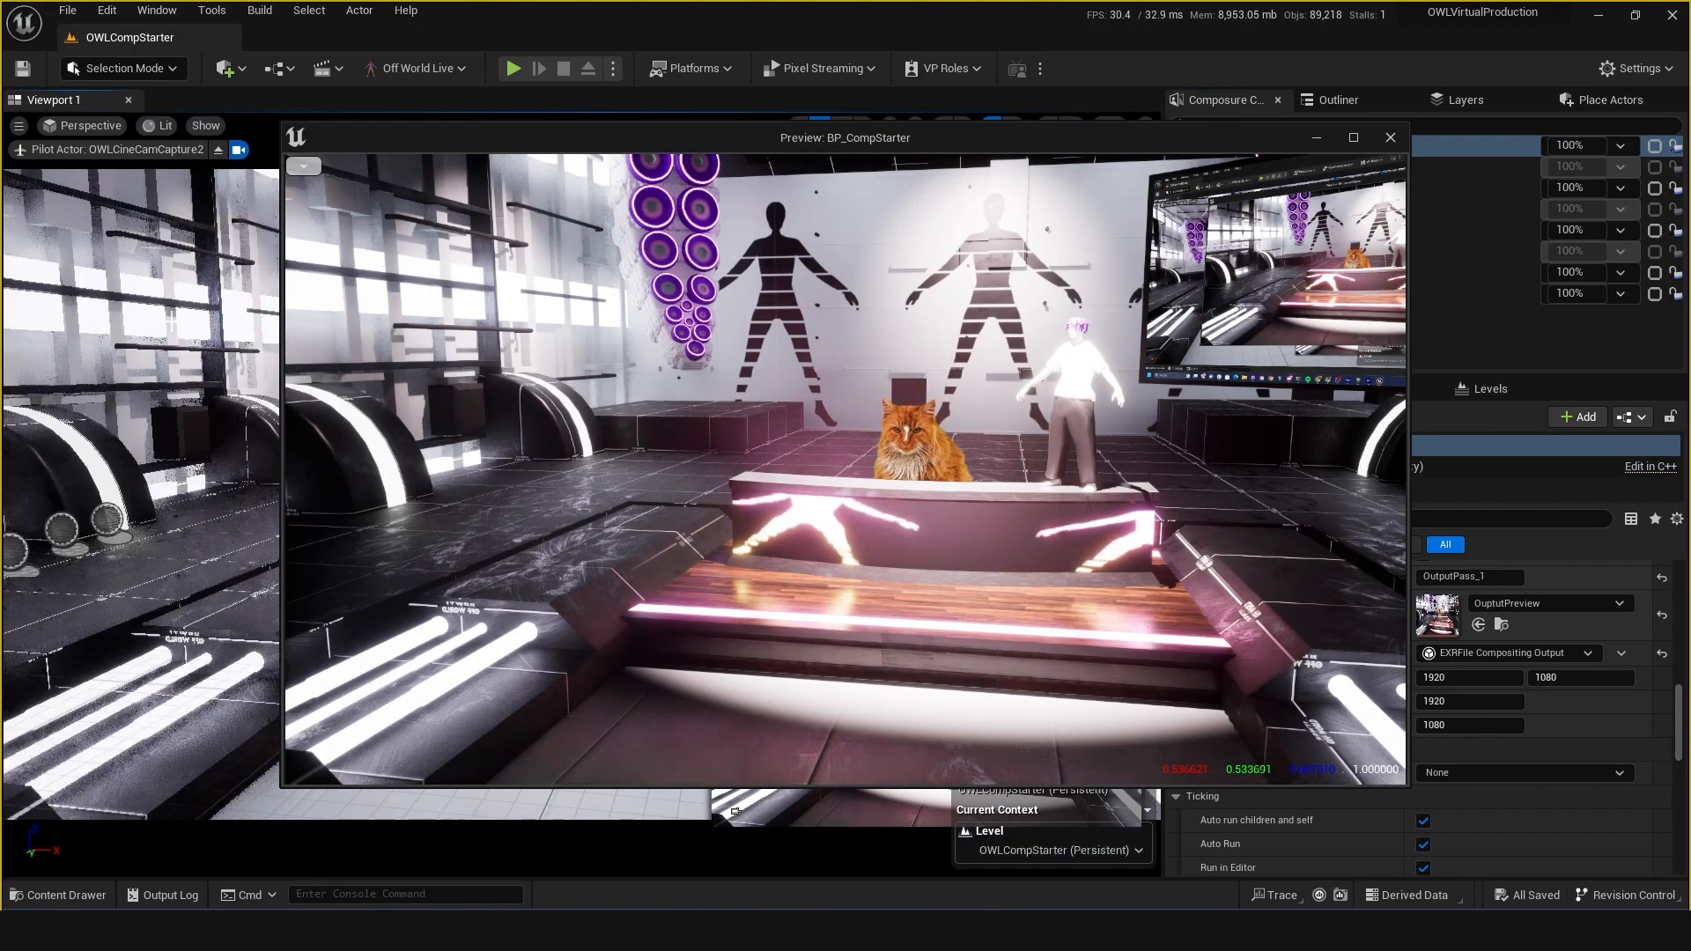
right_click(201, 737)
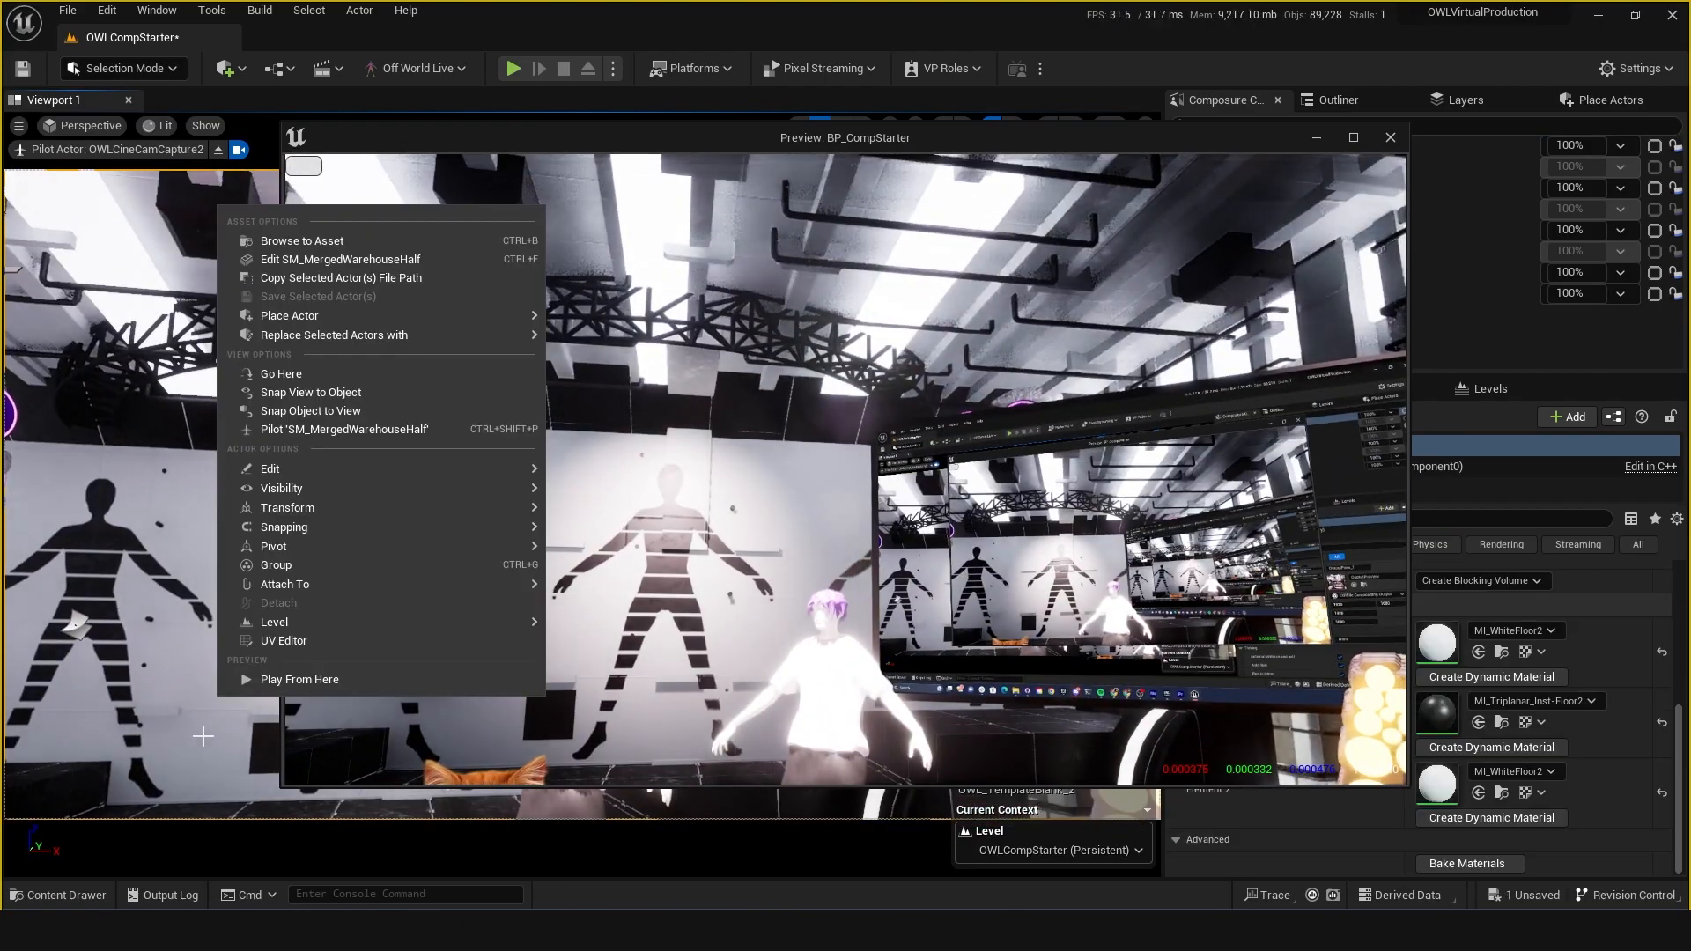